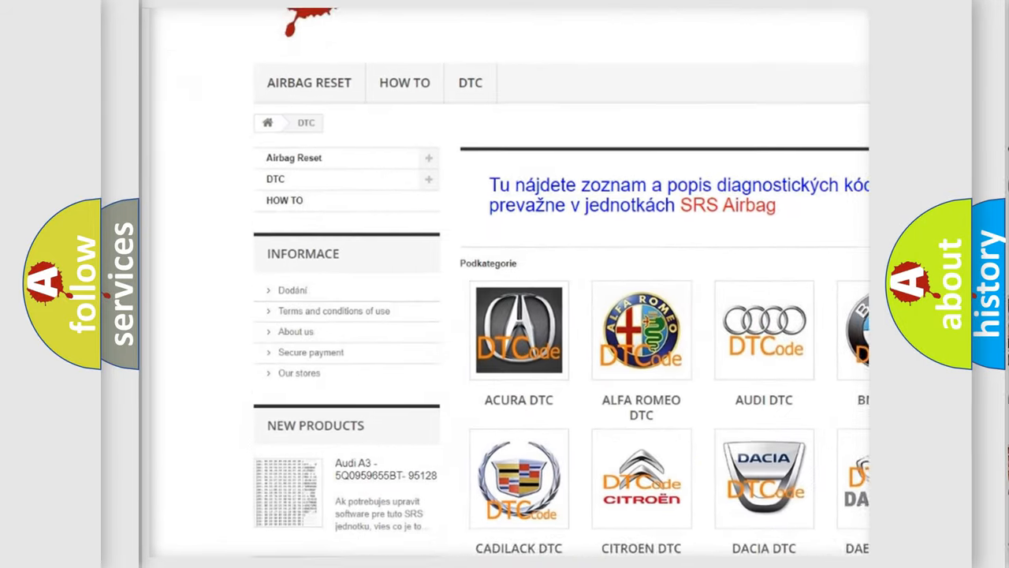
pyautogui.scroll(-3)
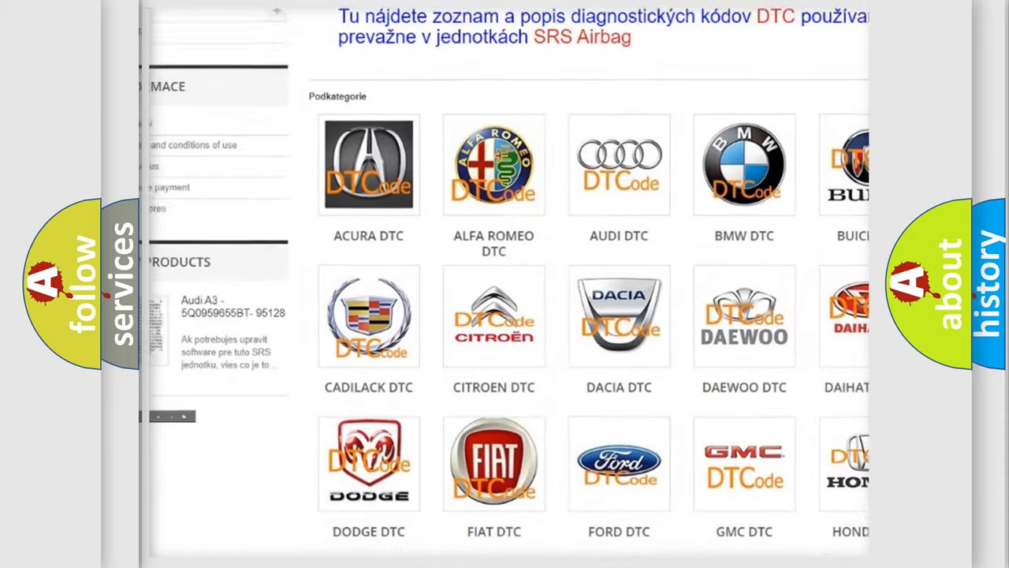
pyautogui.scroll(-3)
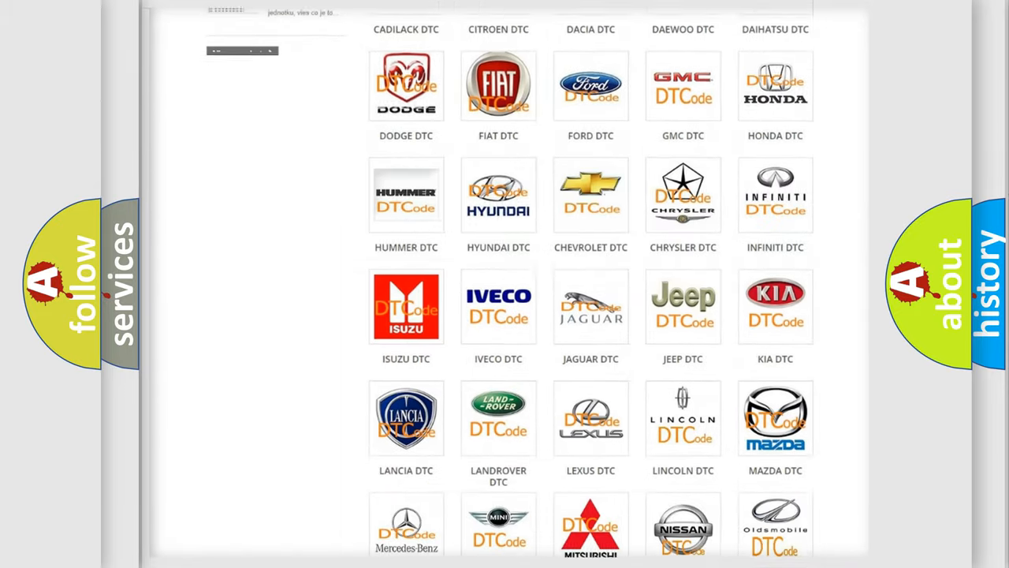
pyautogui.scroll(-3)
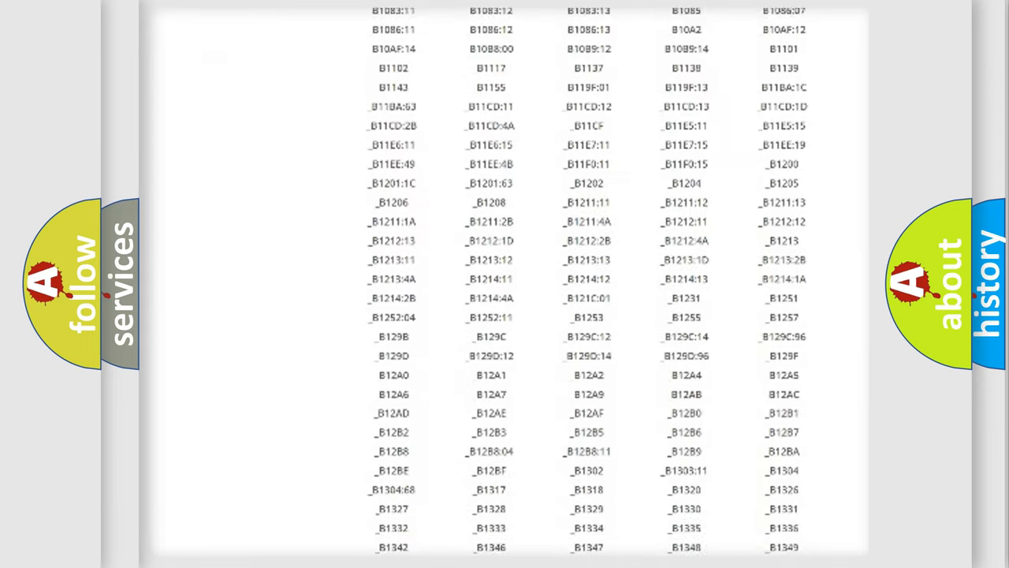
pyautogui.scroll(-3)
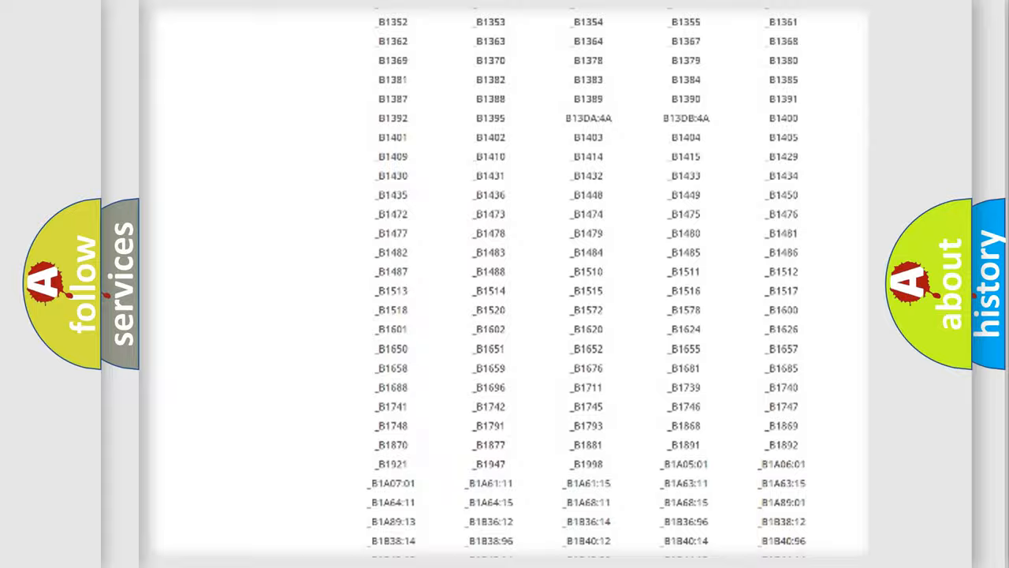